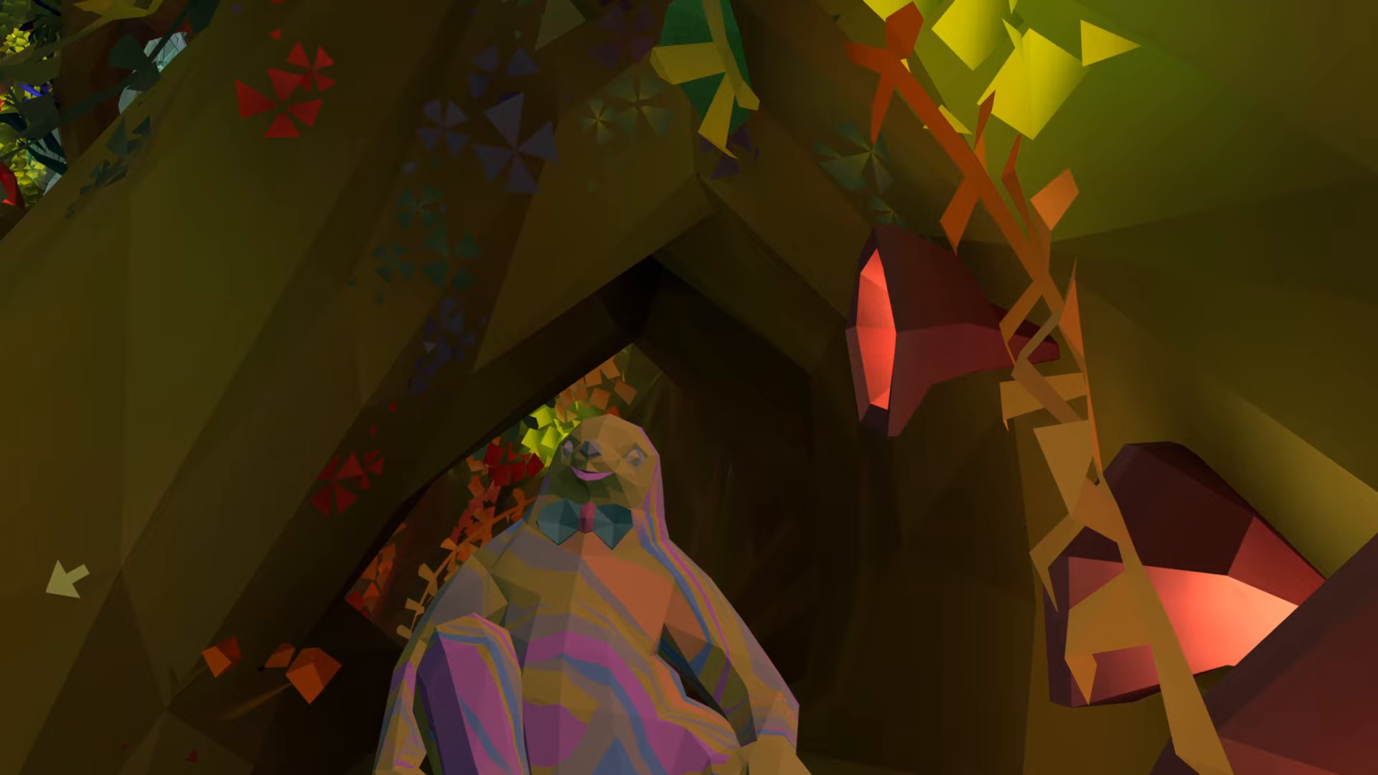
pyautogui.moveTo(689, 388)
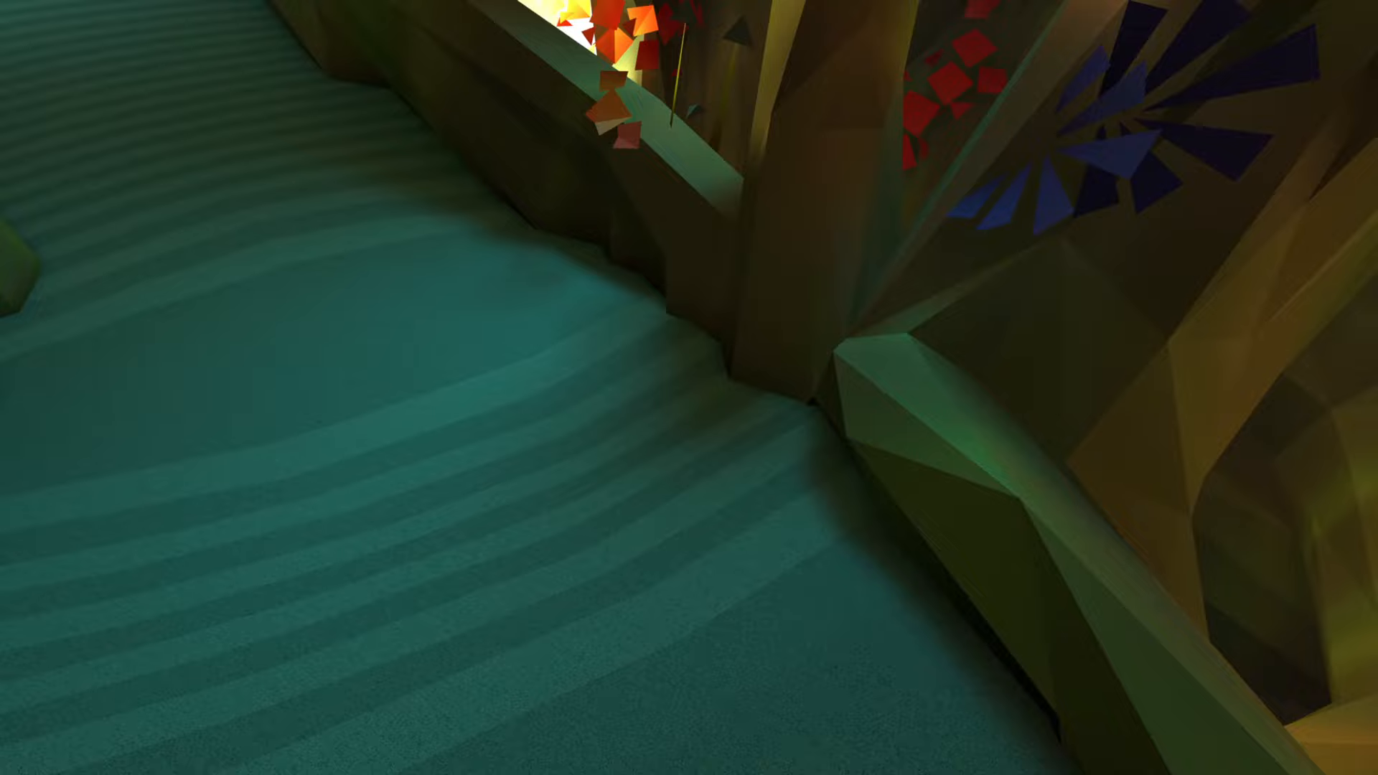
pyautogui.moveTo(689, 387)
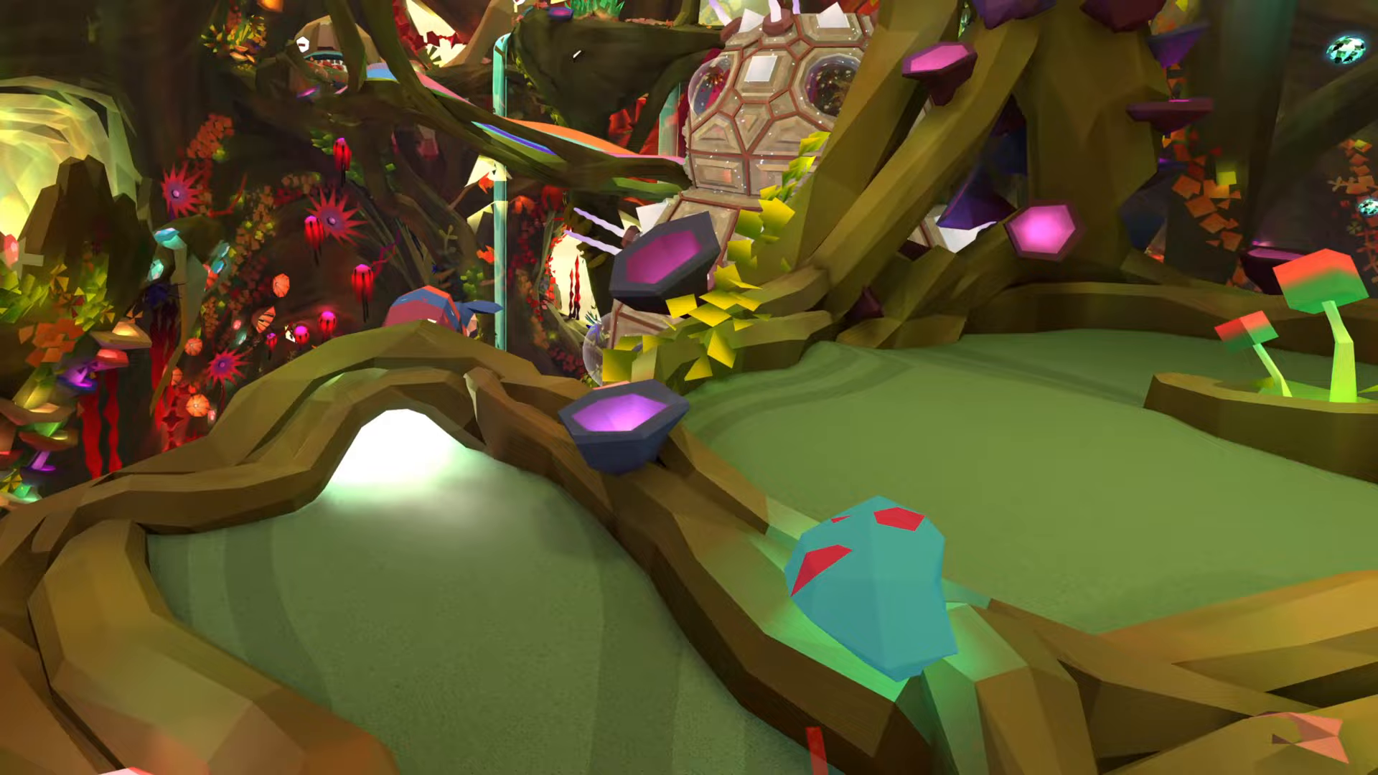
pyautogui.moveTo(688, 388)
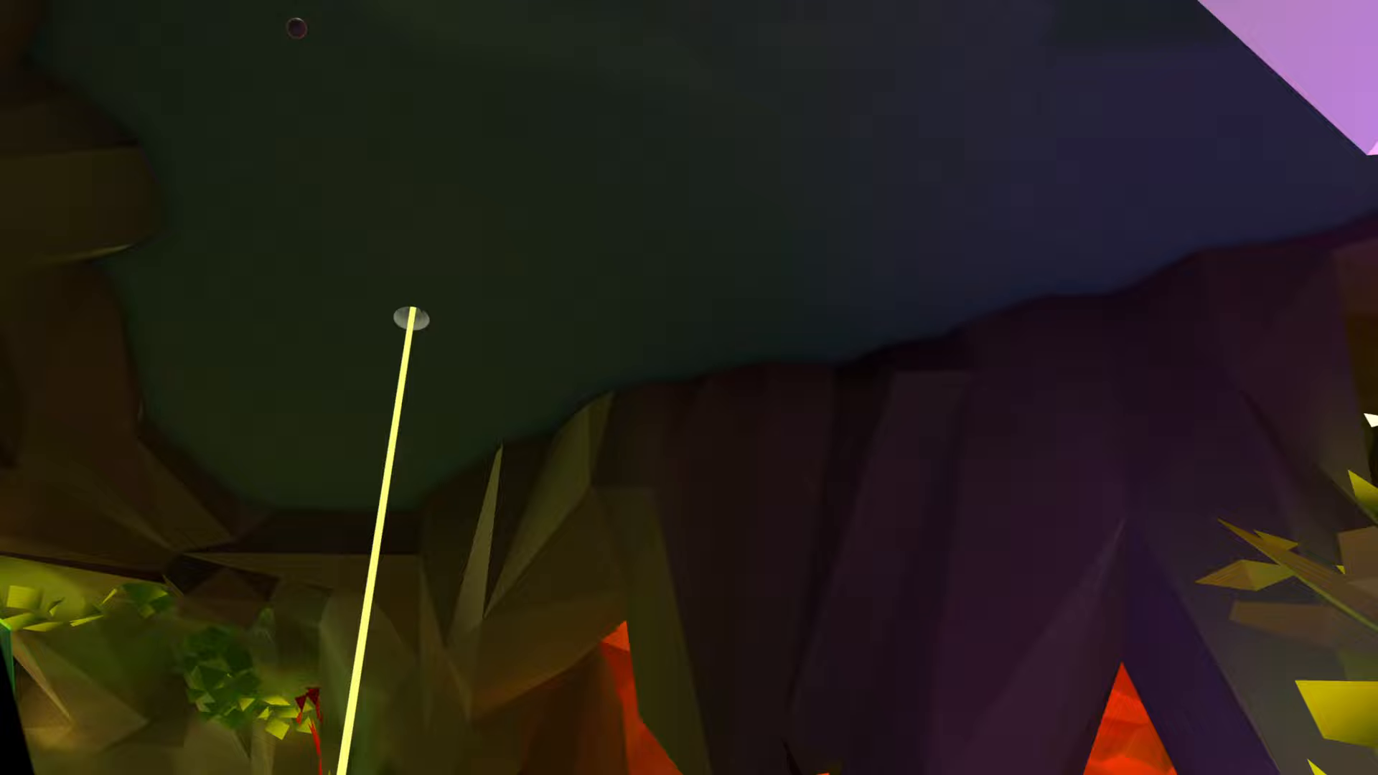
pyautogui.moveTo(689, 388)
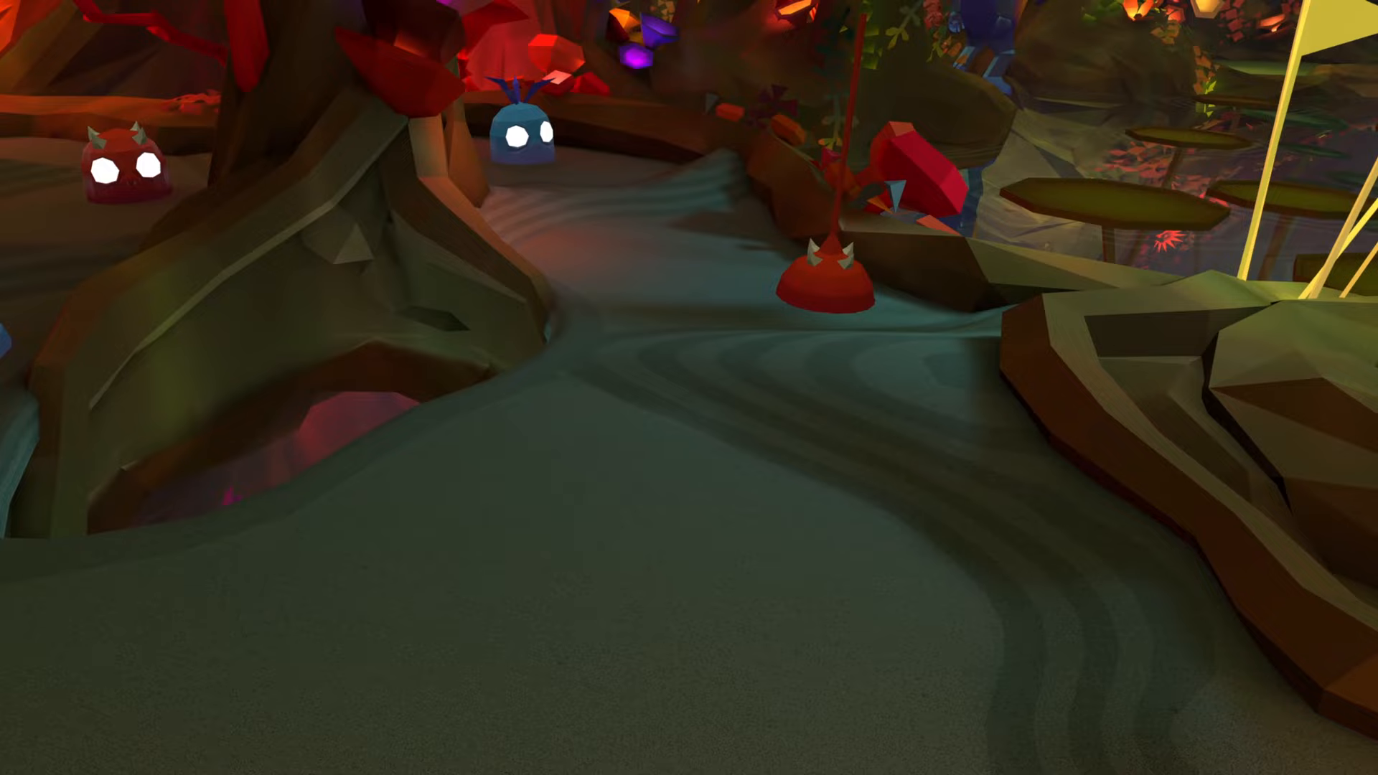
pyautogui.moveTo(689, 388)
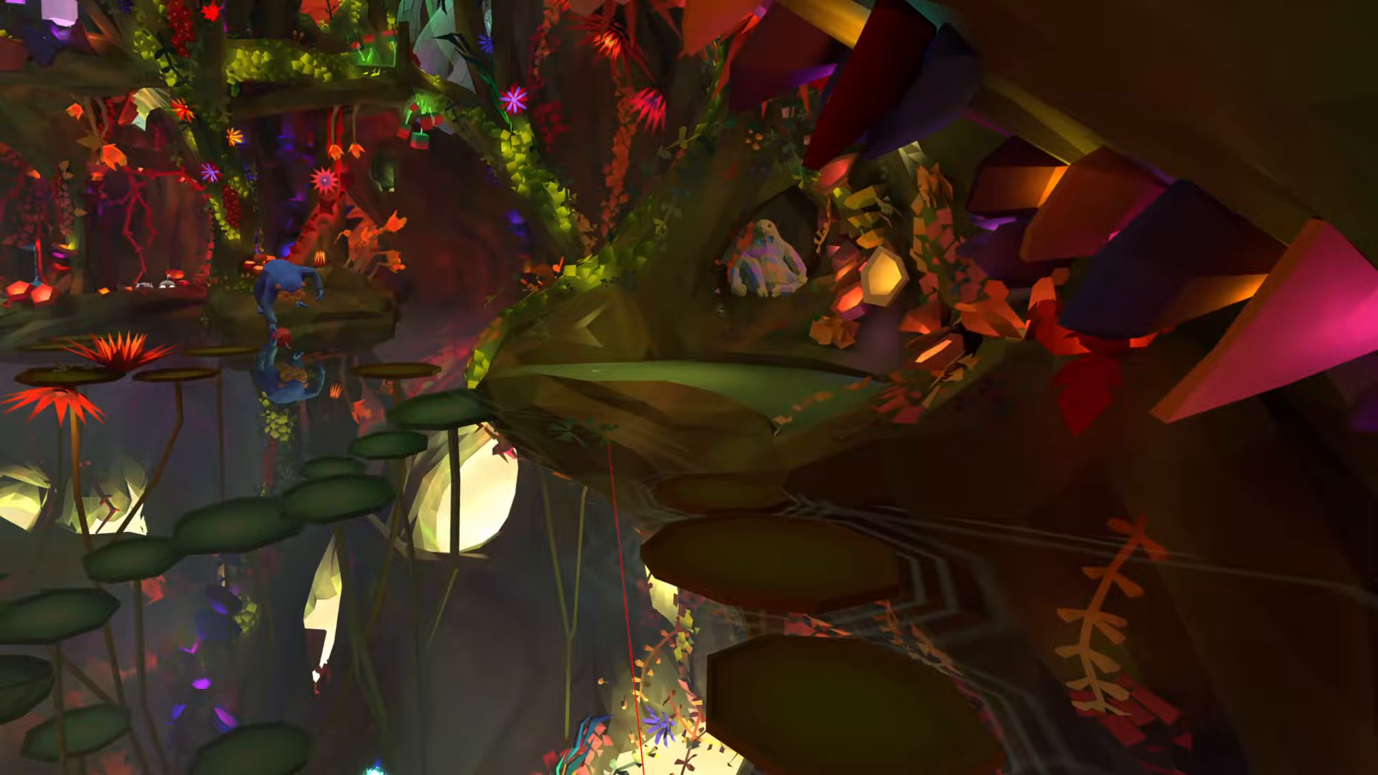
pyautogui.moveTo(688, 388)
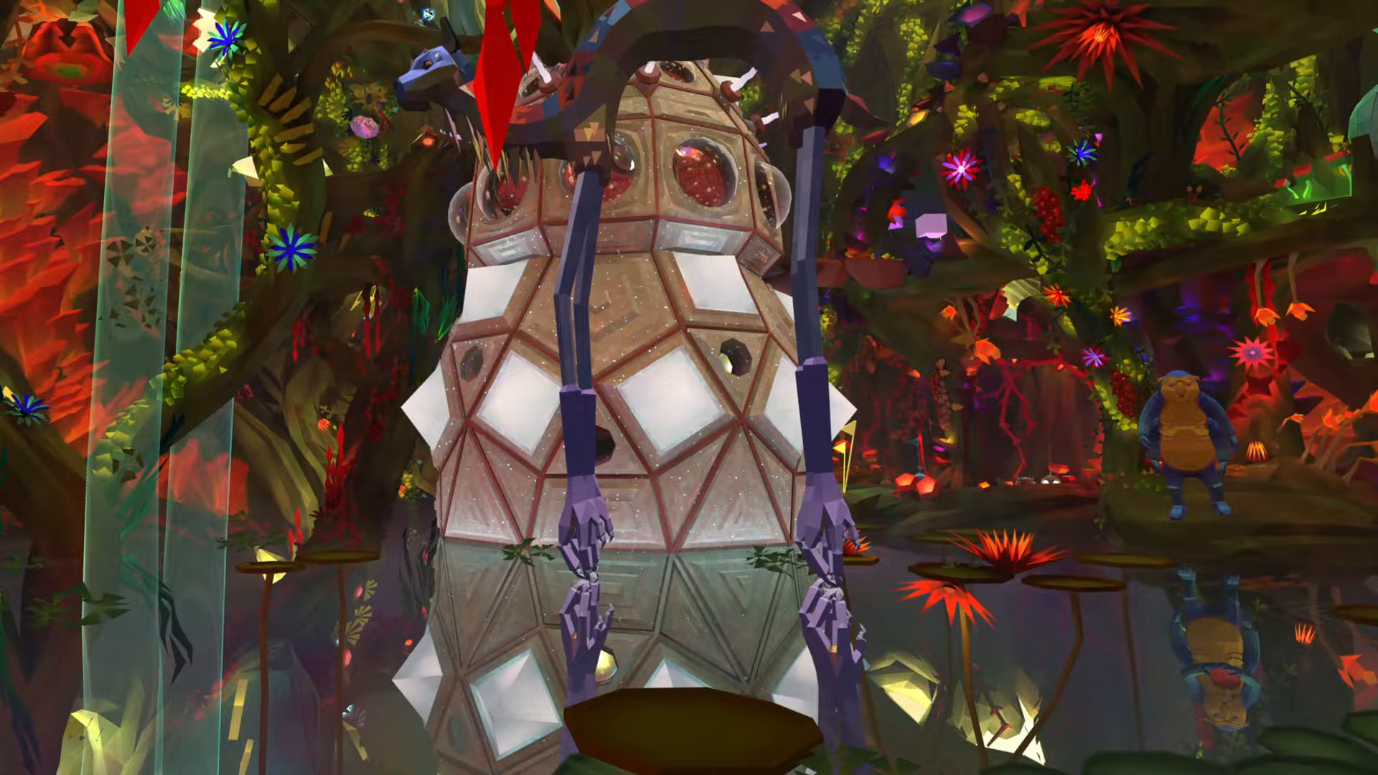